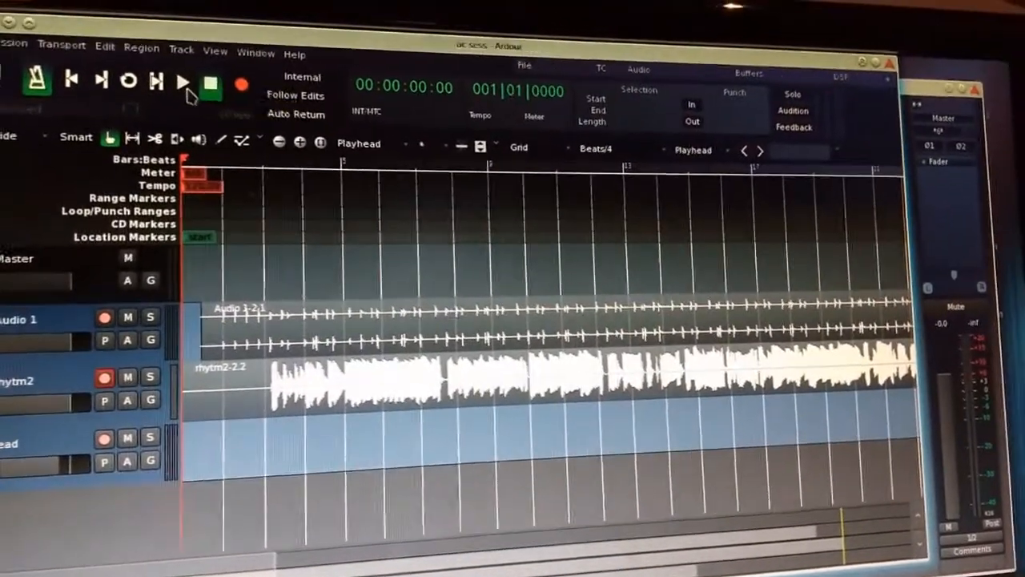
Start playback of the session from the playhead to hear the recorded takes.
left_click(182, 77)
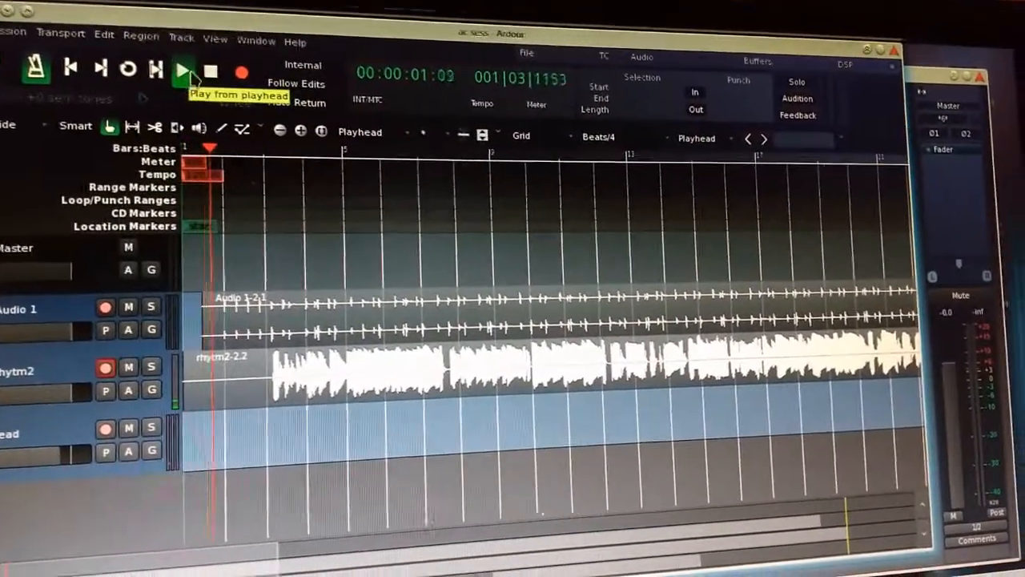
left_click(182, 67)
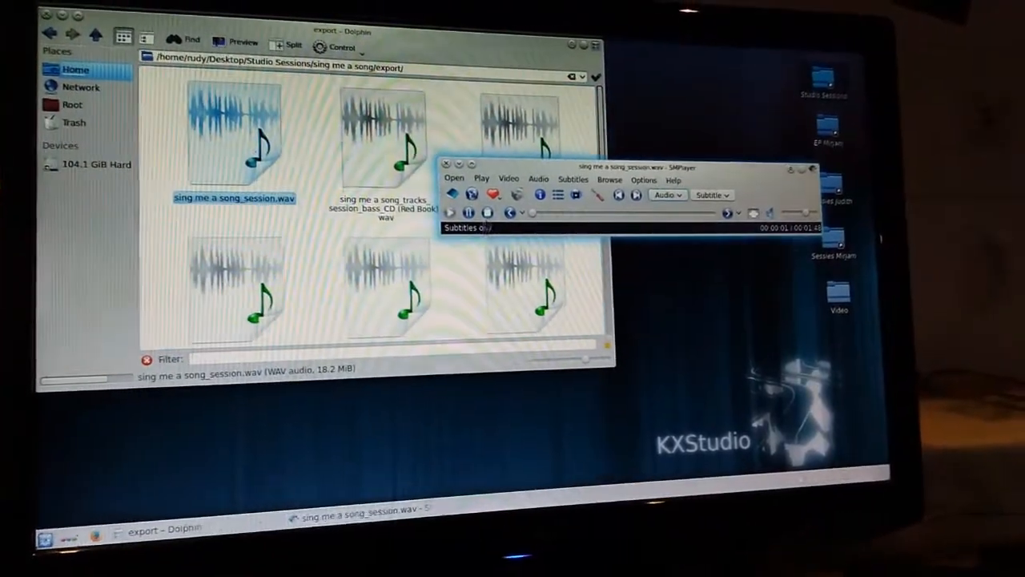
mouse_move(488, 220)
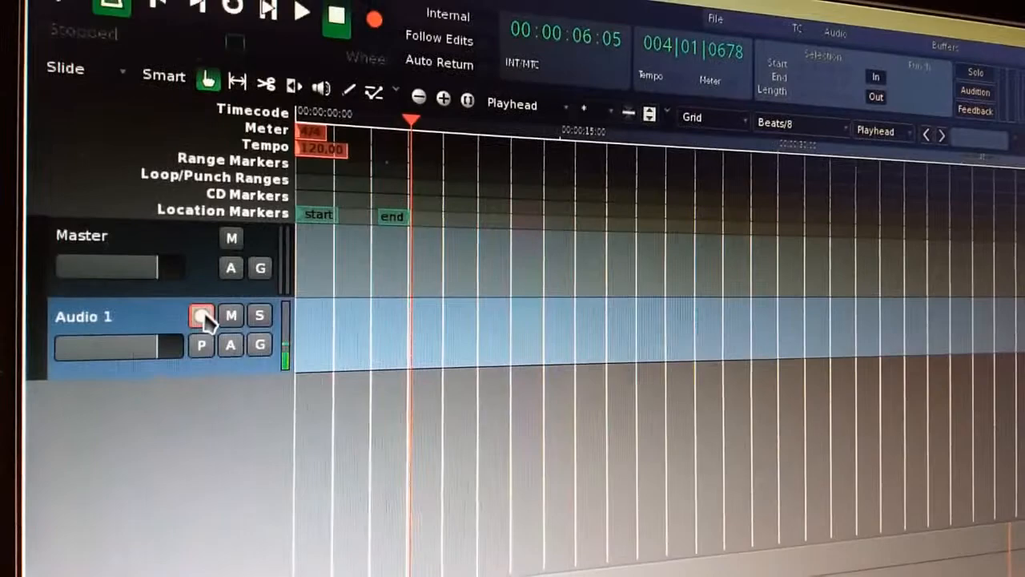
Arm Audio 1 for recording, then play back the newly recorded clip.
left_click(198, 318)
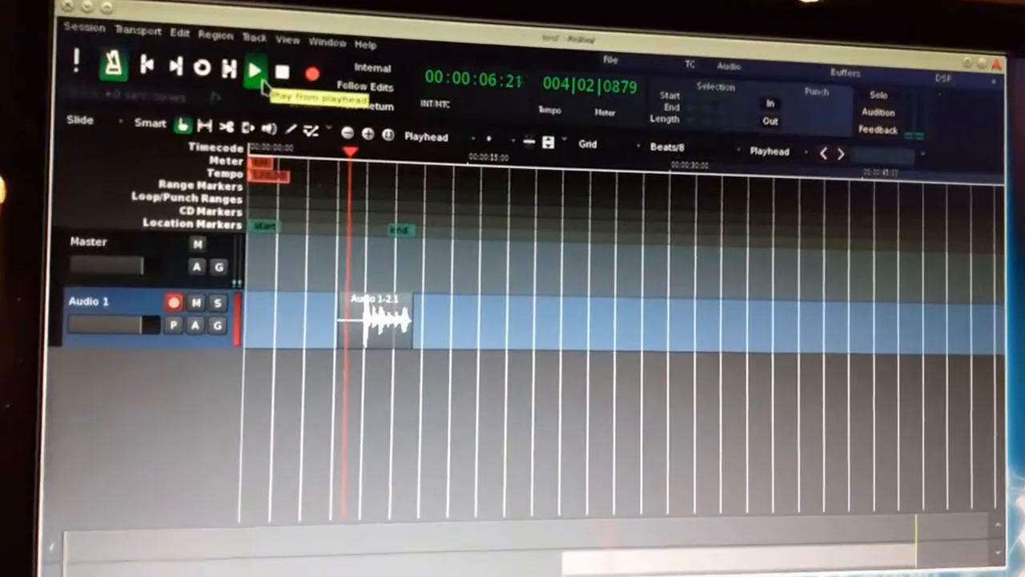
left_click(253, 71)
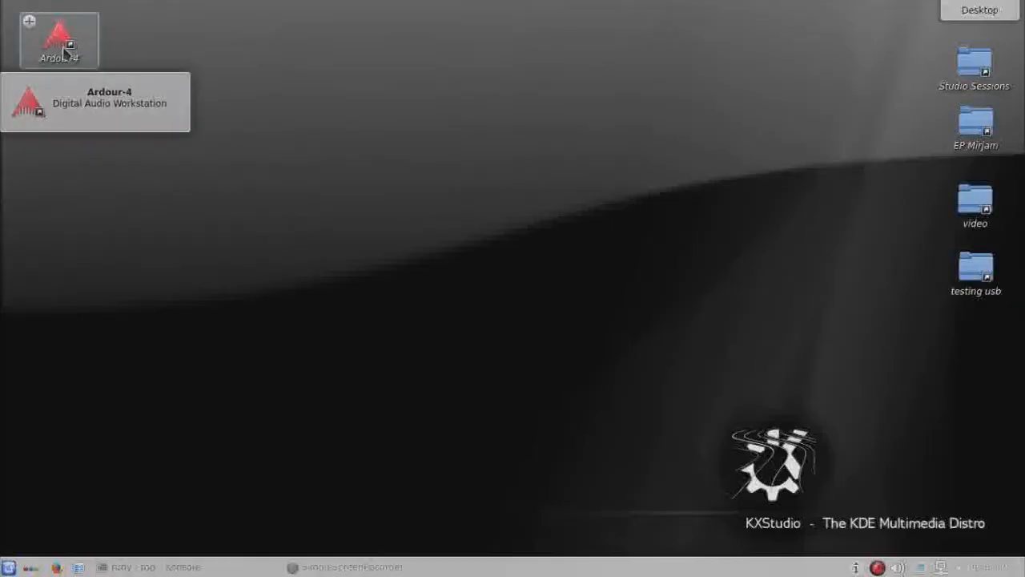
Relaunch Ardour and start the audio engine for the testing usb session.
double_click(58, 40)
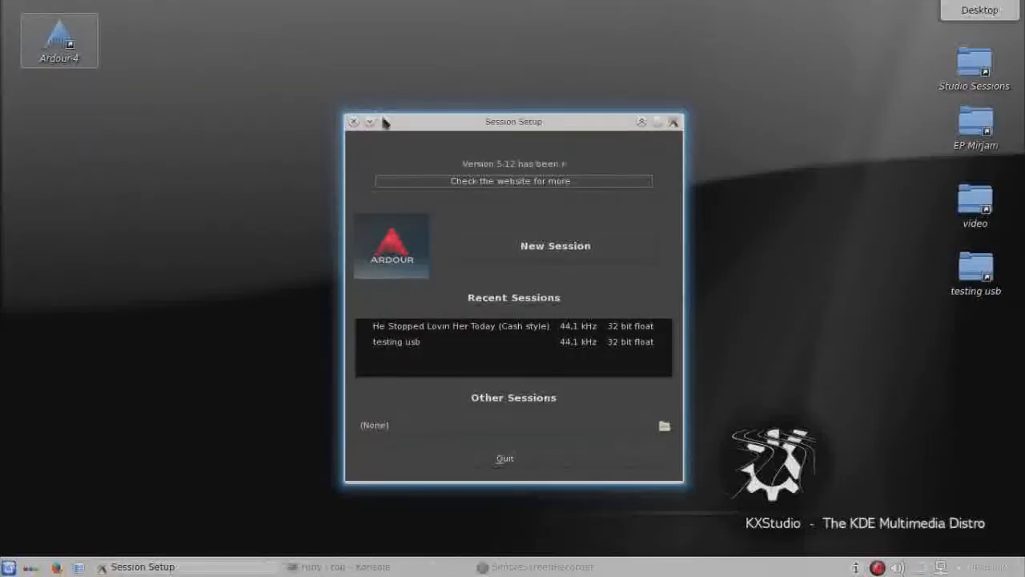
left_click_drag(512, 121, 368, 54)
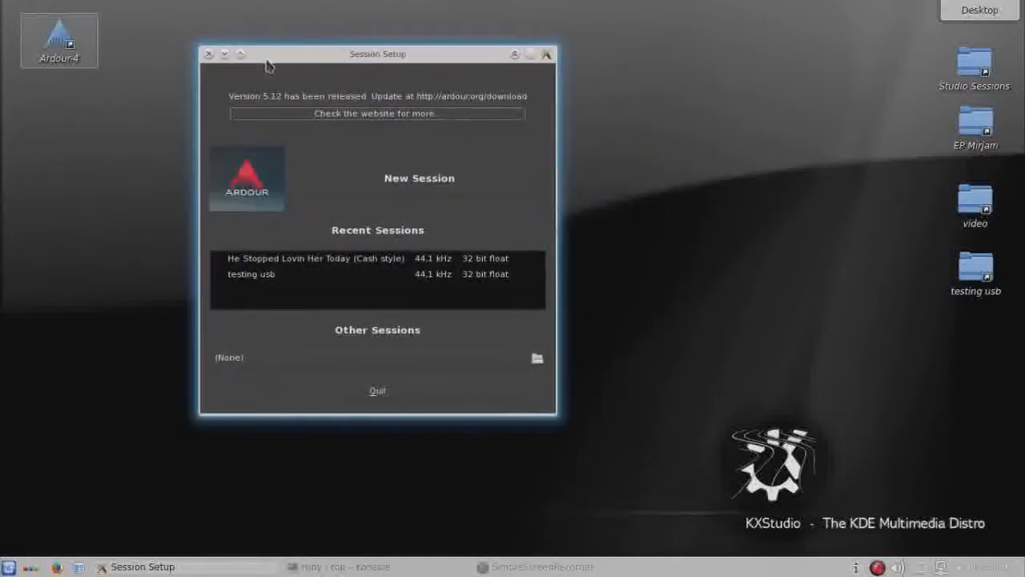
mouse_move(288, 268)
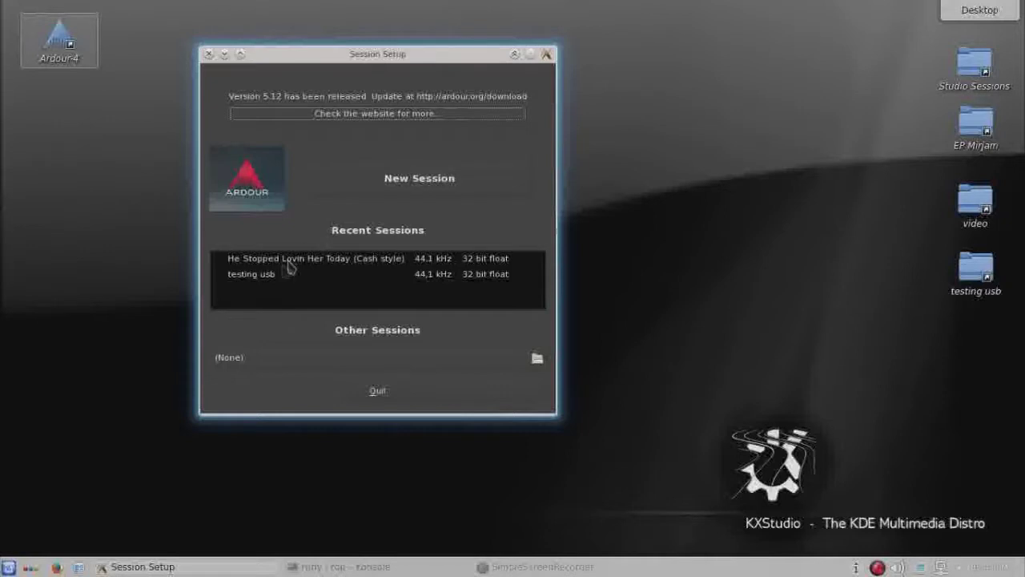
mouse_move(269, 279)
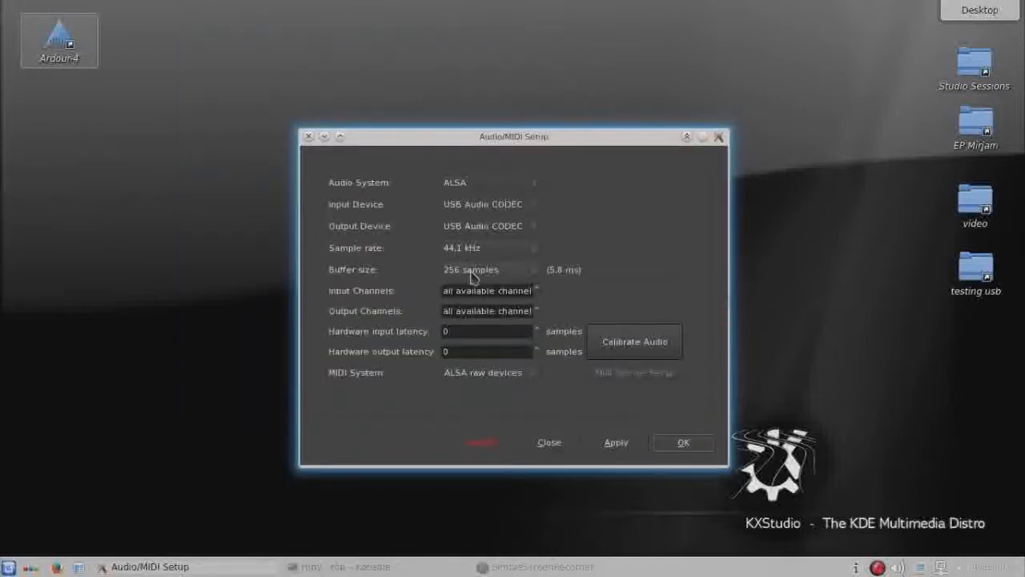
mouse_move(553, 307)
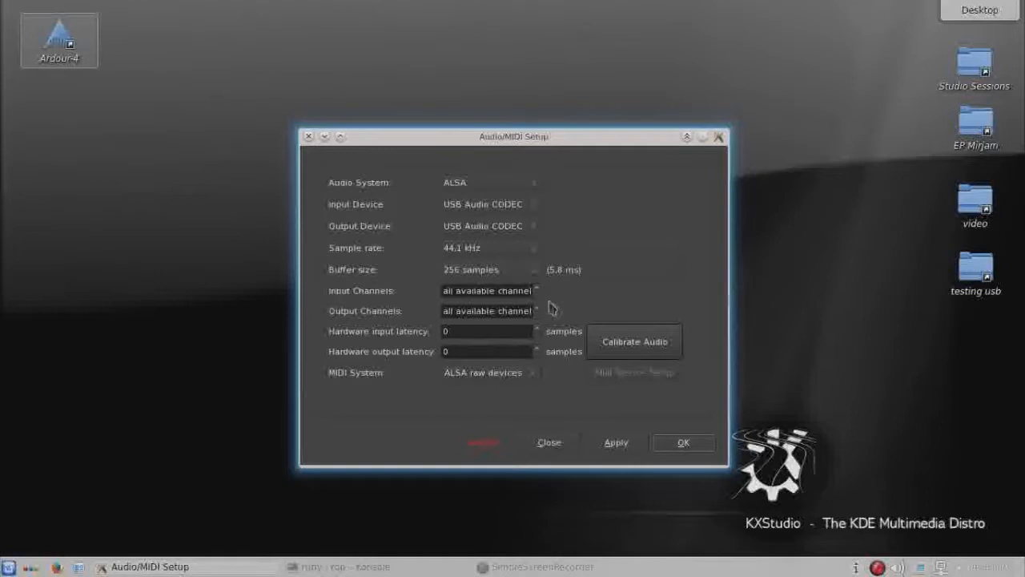
mouse_move(542, 279)
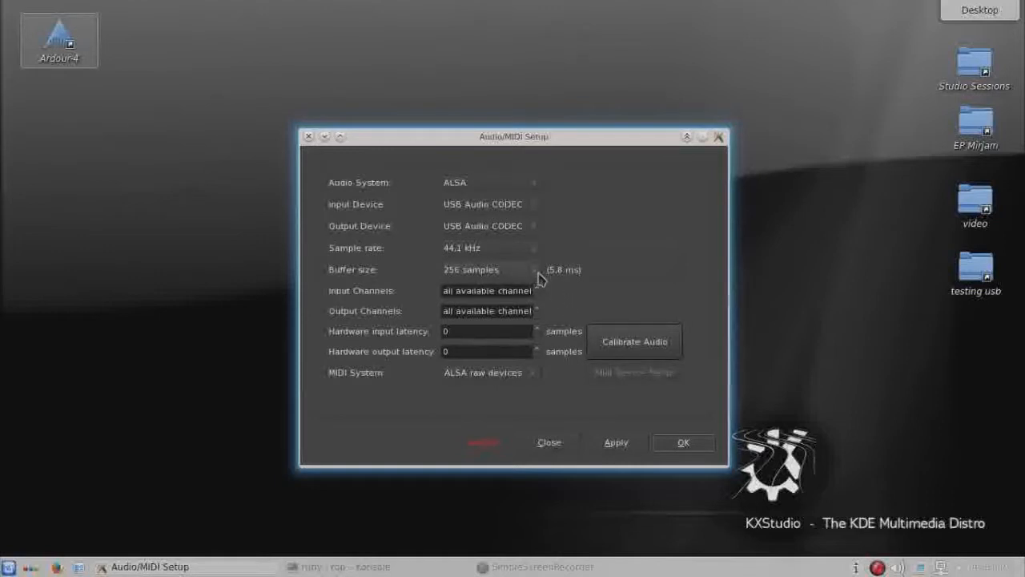
mouse_move(661, 455)
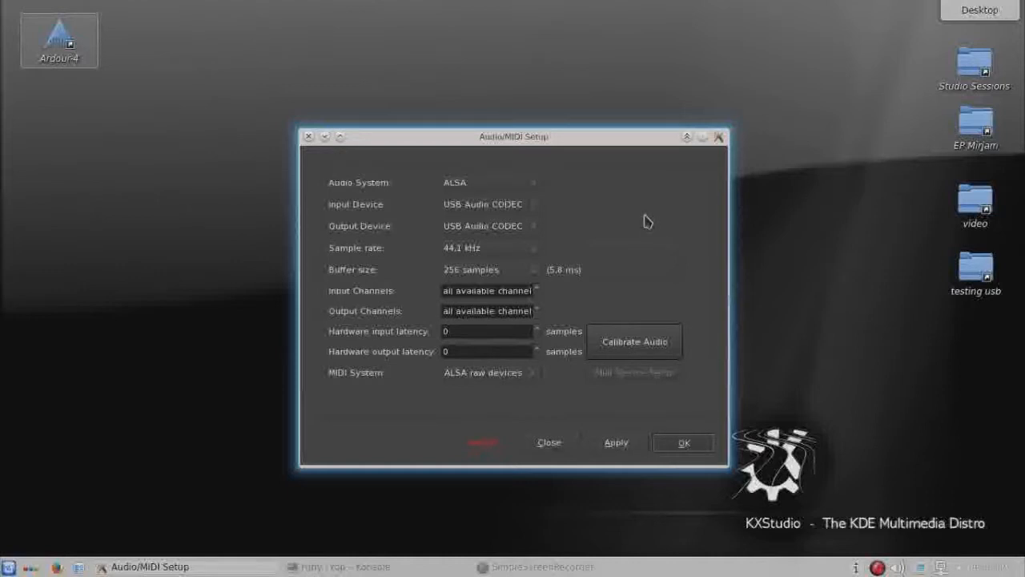
left_click(683, 443)
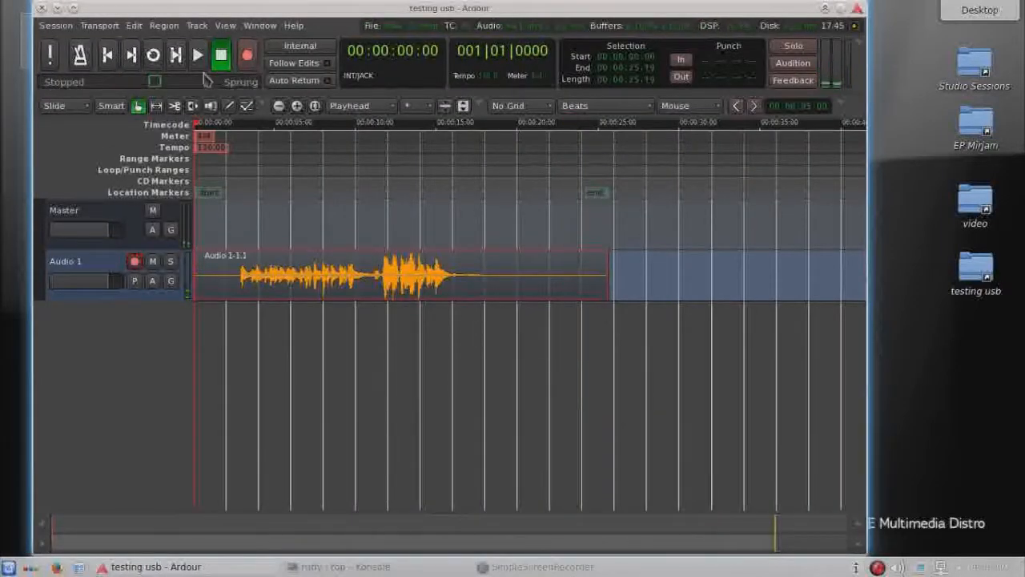
mouse_move(196, 54)
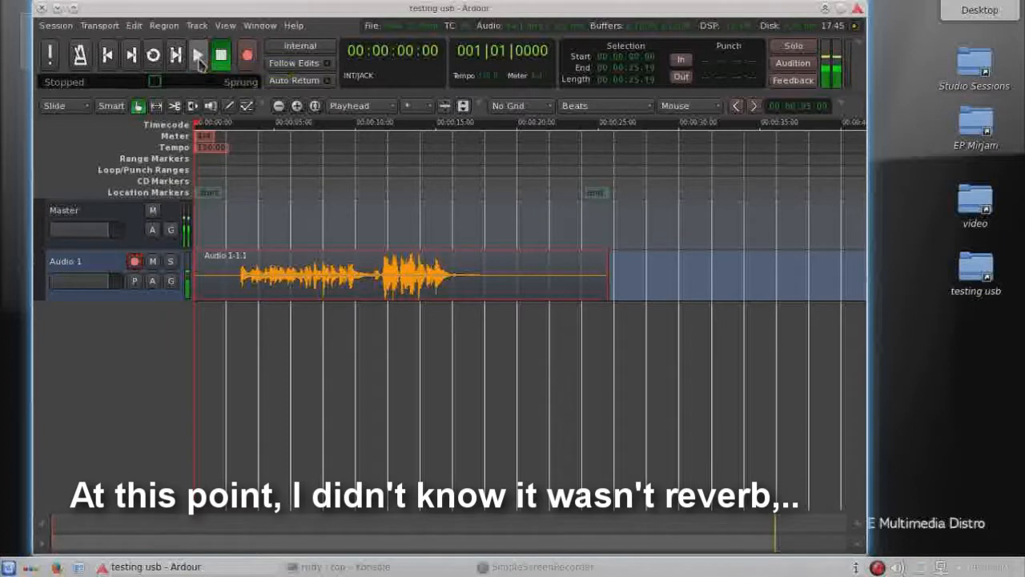
Play back the Audio 1 clip from the playhead, then stop playback.
left_click(195, 54)
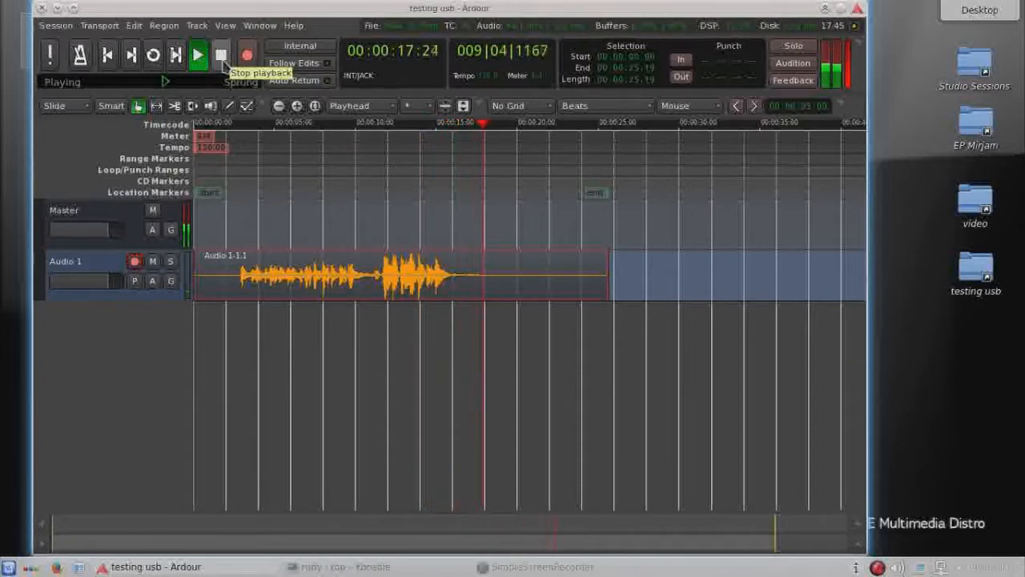
left_click(219, 56)
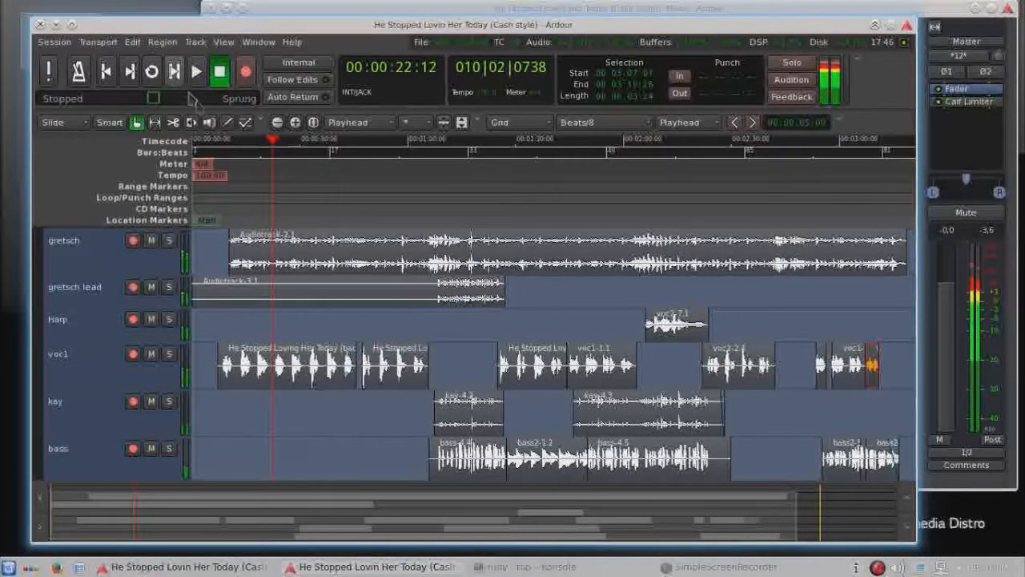
mouse_move(361, 194)
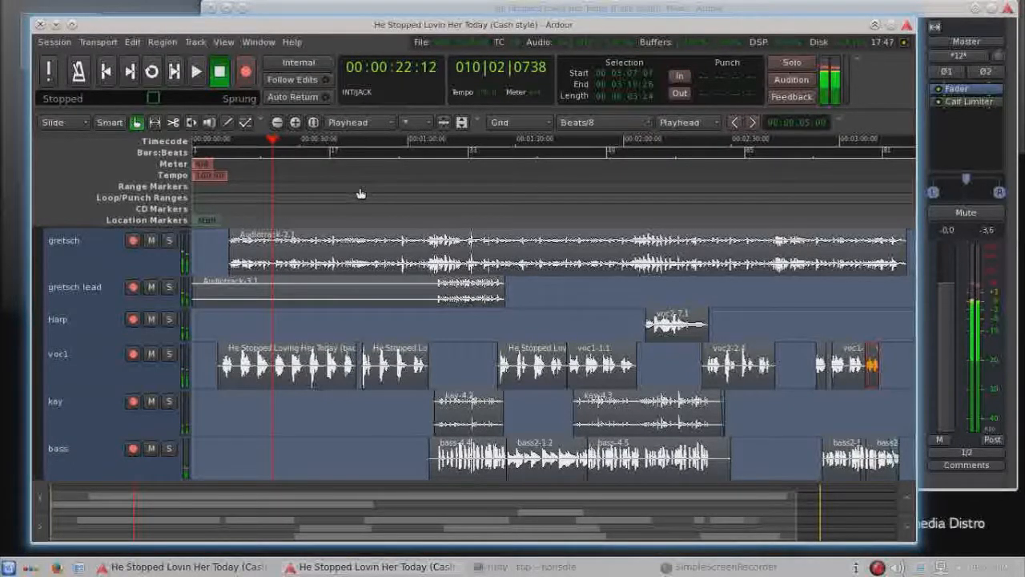
mouse_move(106, 68)
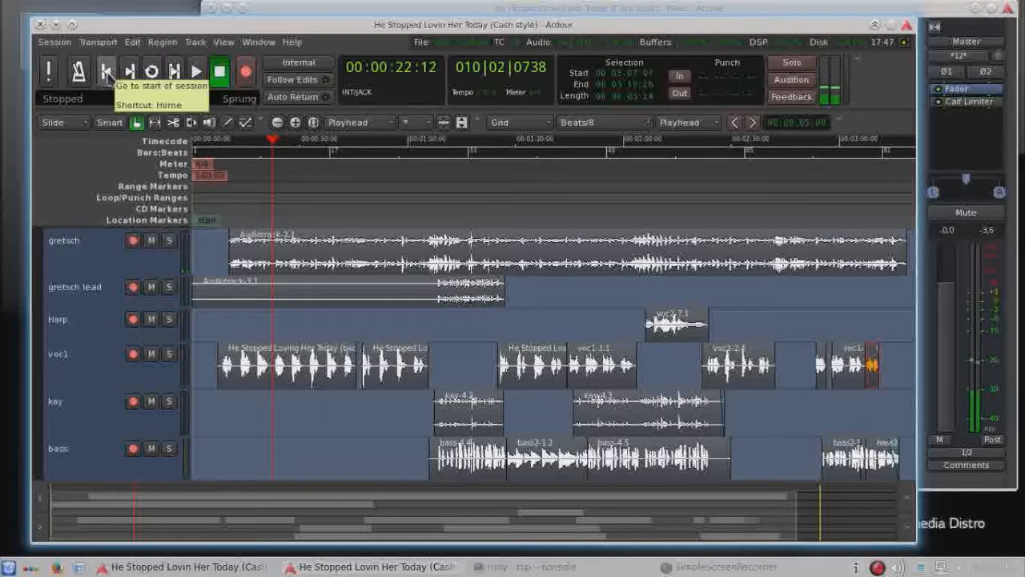
Return the playhead to the start, play the Cash-style song's opening, then stop.
left_click(106, 67)
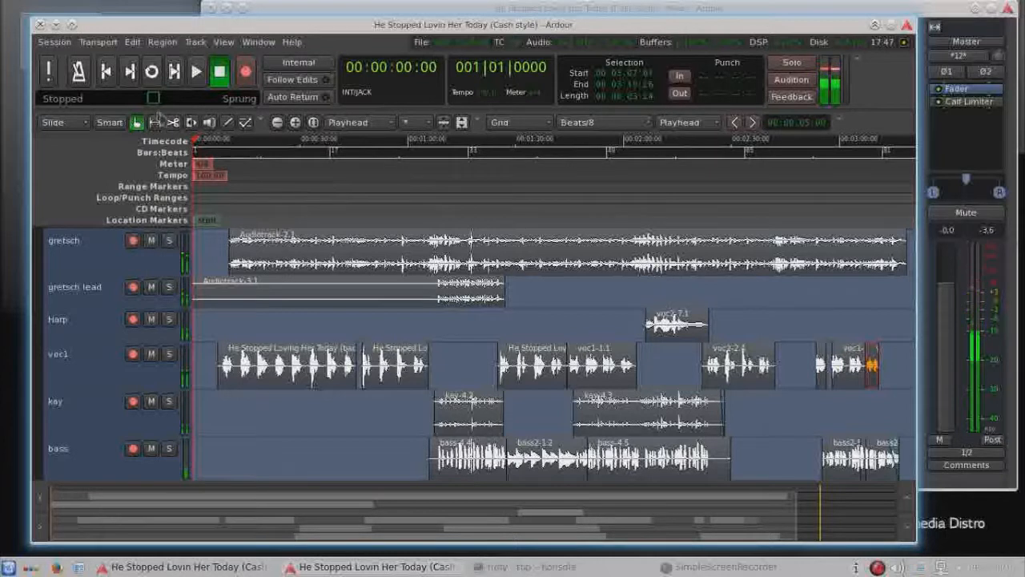
mouse_move(106, 71)
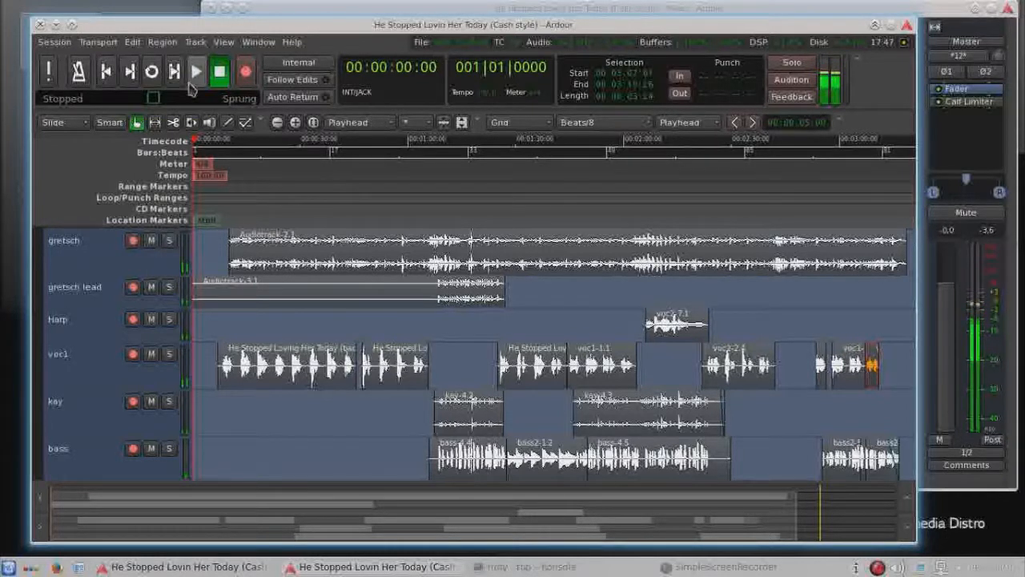
left_click(192, 71)
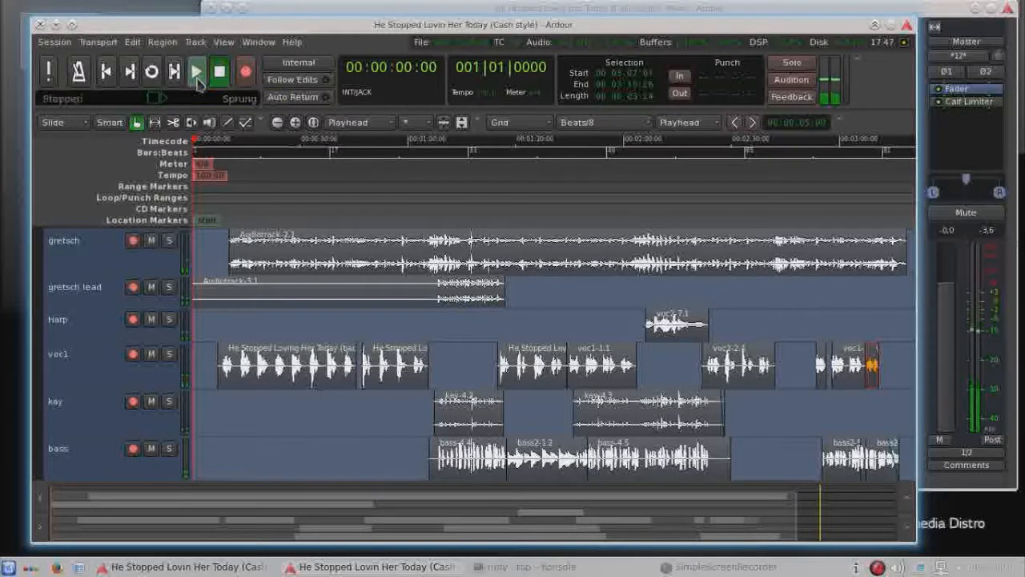
left_click(195, 73)
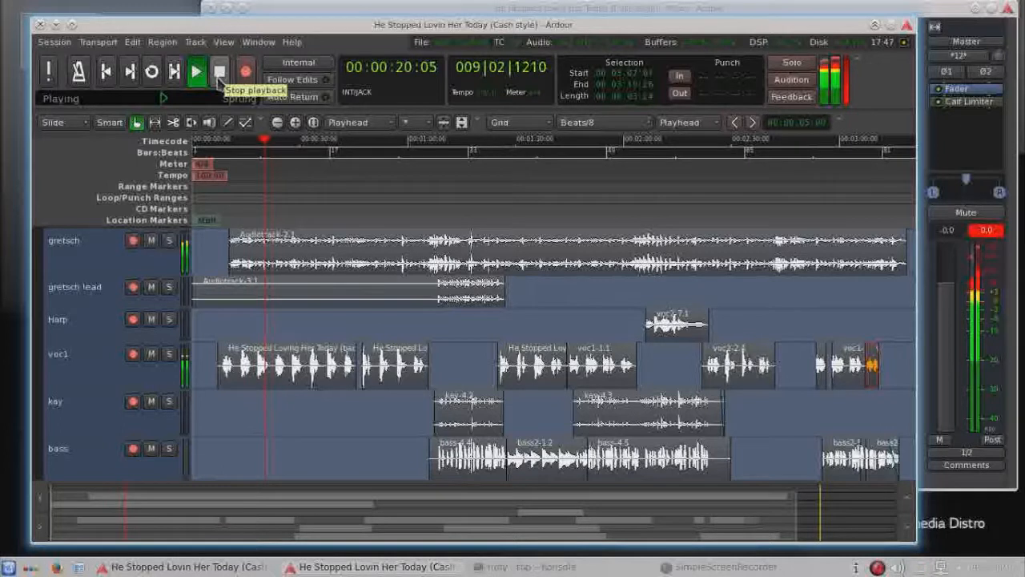
left_click(218, 70)
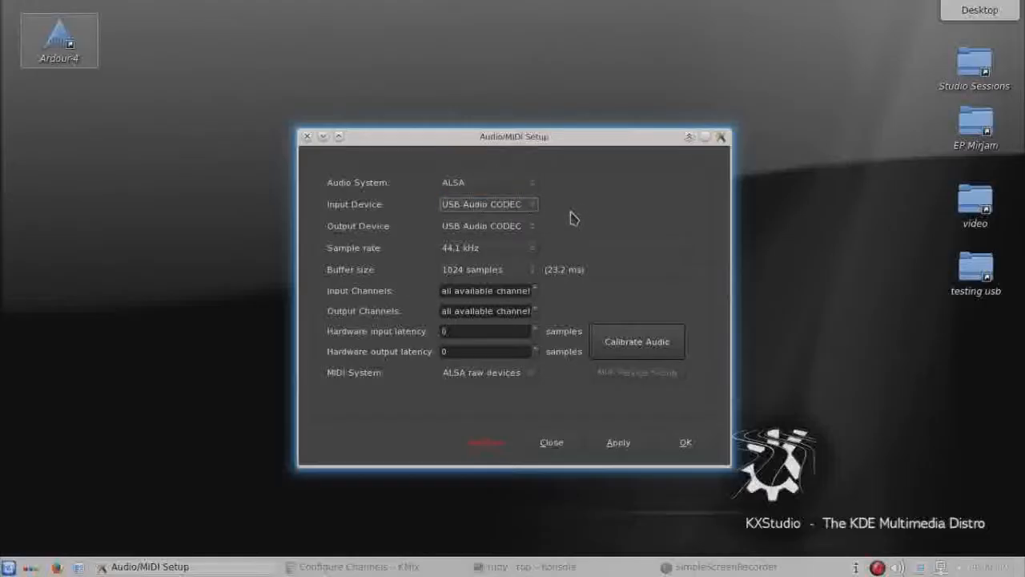
mouse_move(532, 283)
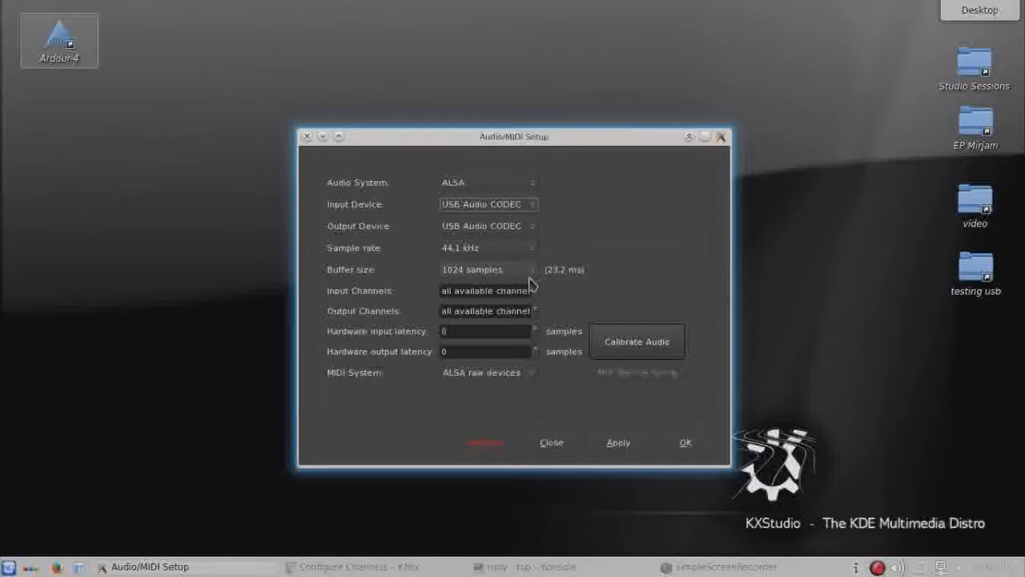
mouse_move(503, 232)
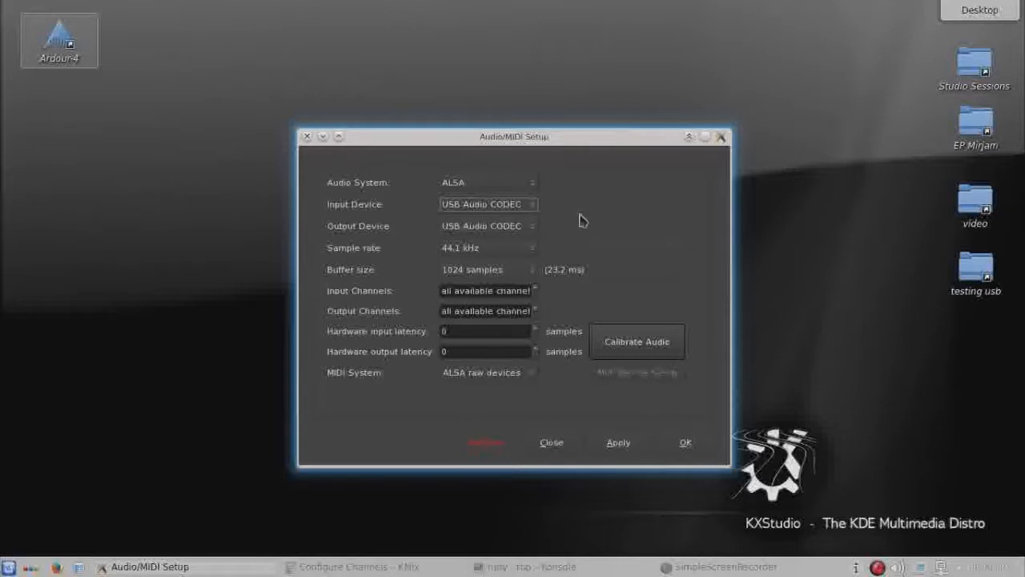
mouse_move(580, 280)
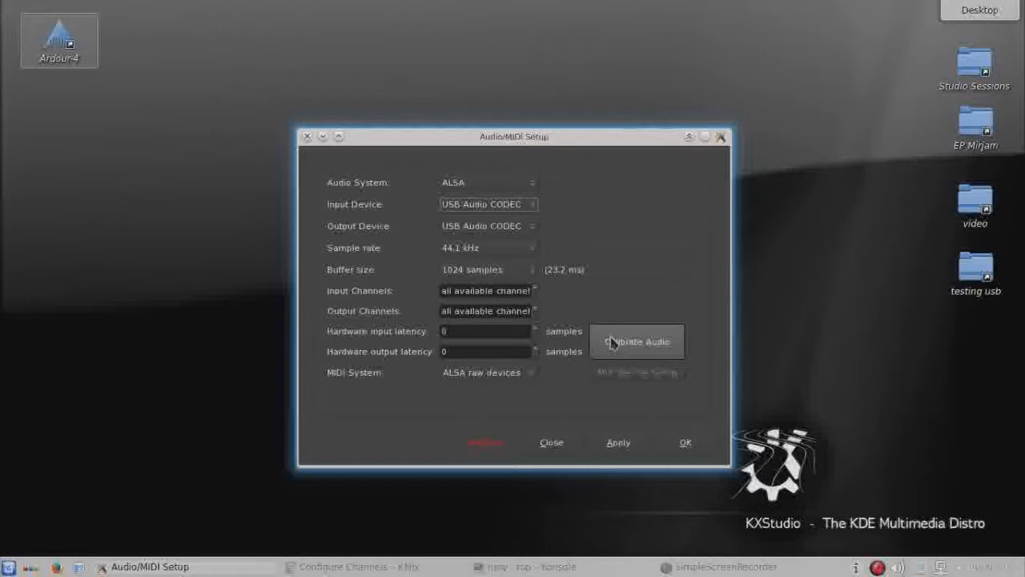
Begin calibrating the USB Audio CODEC's latency in Audio/MIDI Setup.
left_click(686, 442)
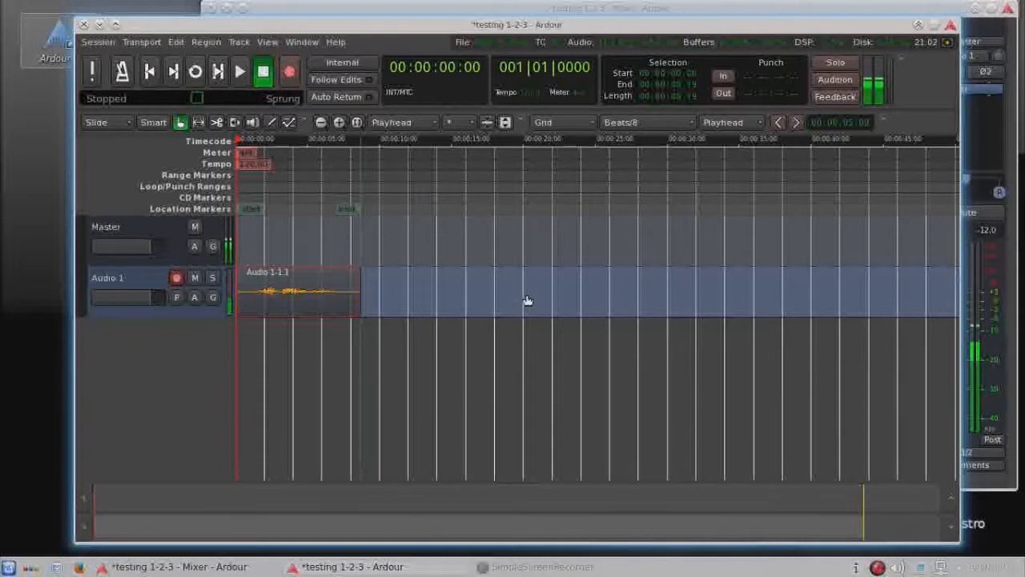
mouse_move(426, 199)
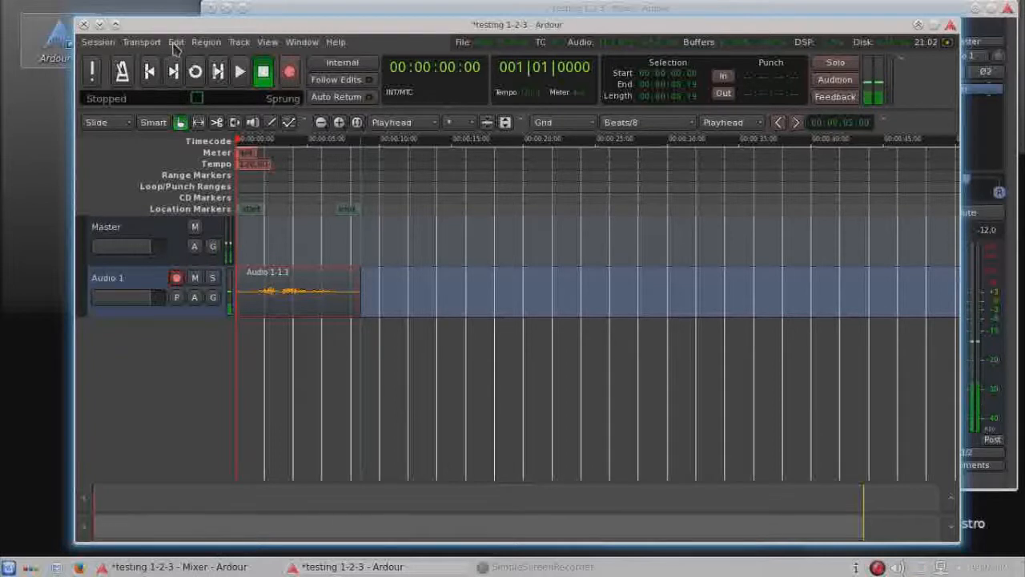
Set 'Record monitoring handled by' to audio hardware in Edit > Preferences, Audio.
left_click(173, 42)
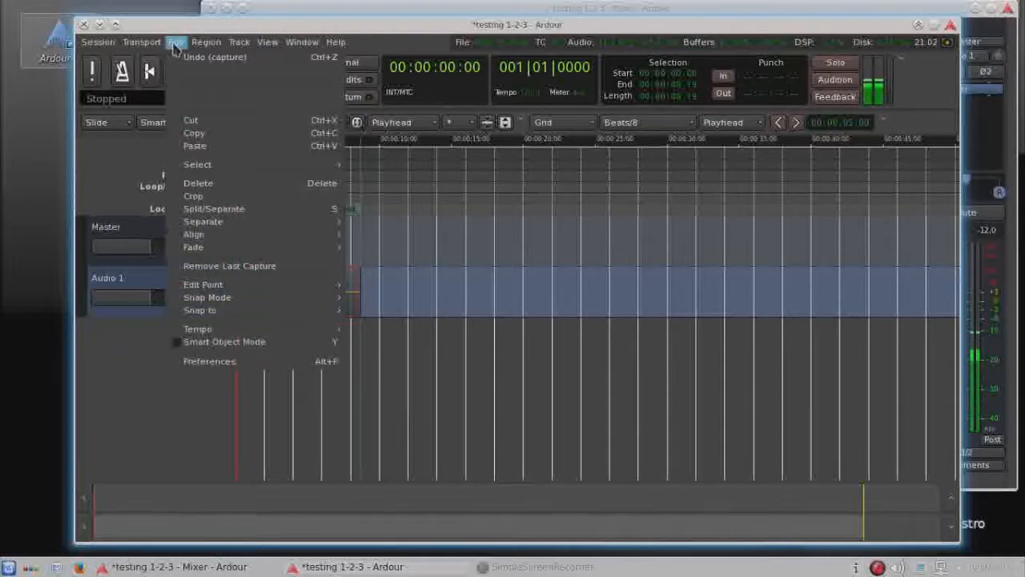
mouse_move(256, 249)
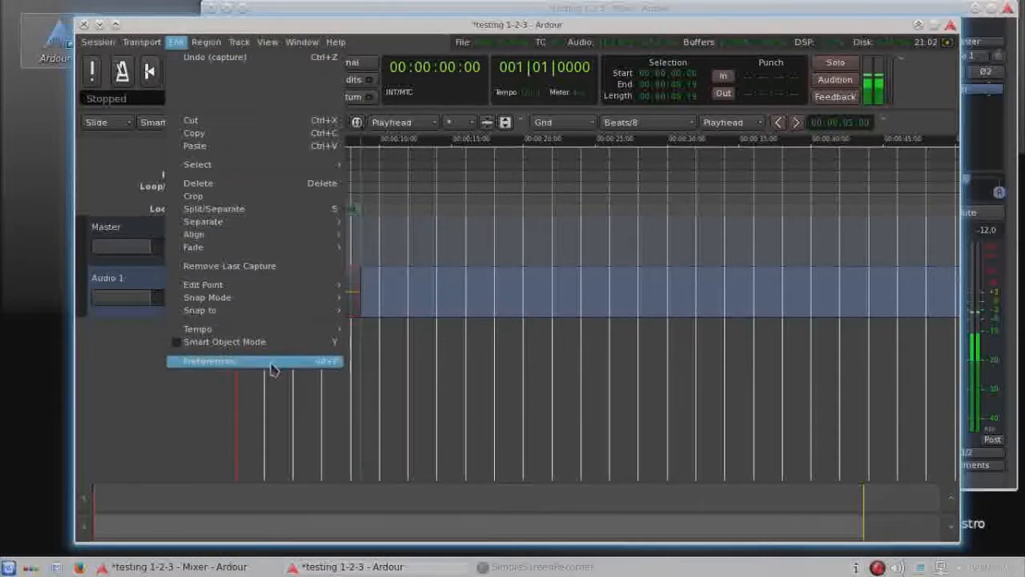
left_click(210, 362)
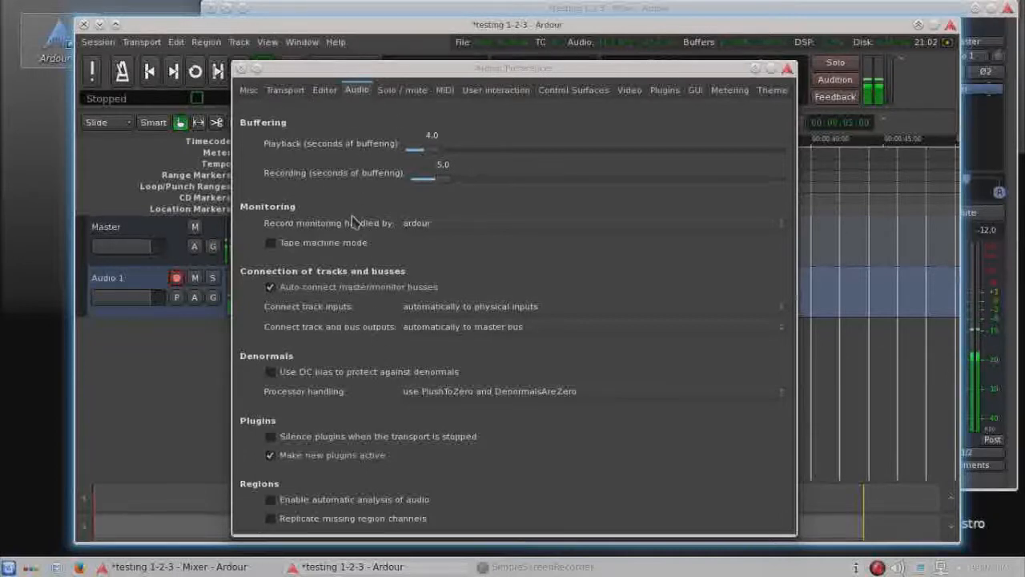
mouse_move(432, 239)
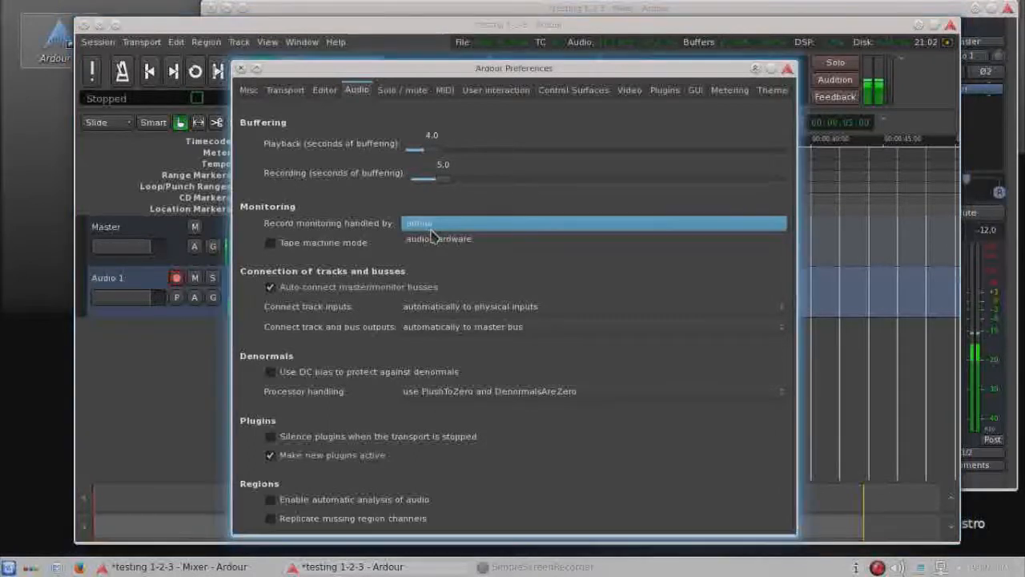
left_click(438, 238)
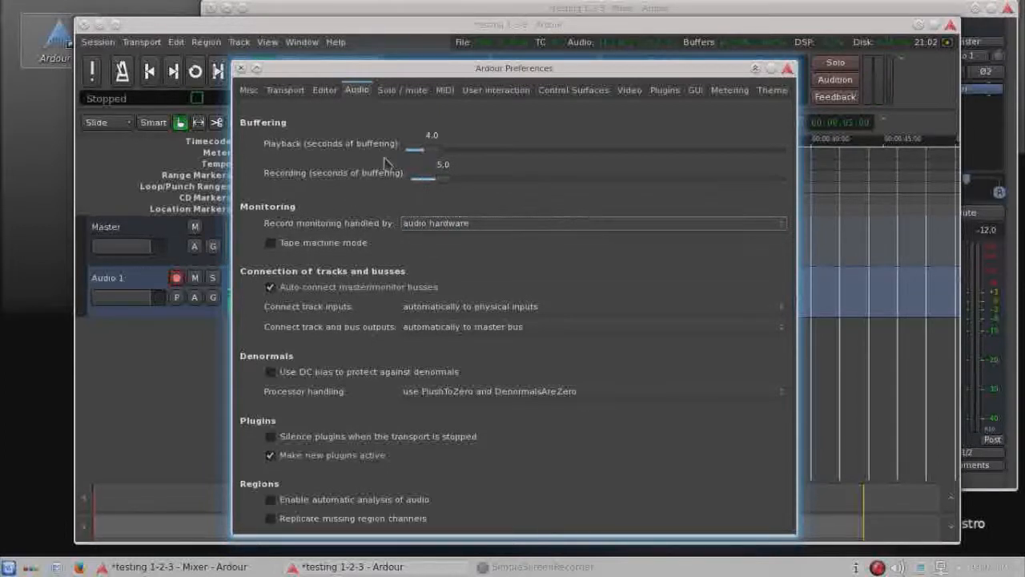
mouse_move(328, 284)
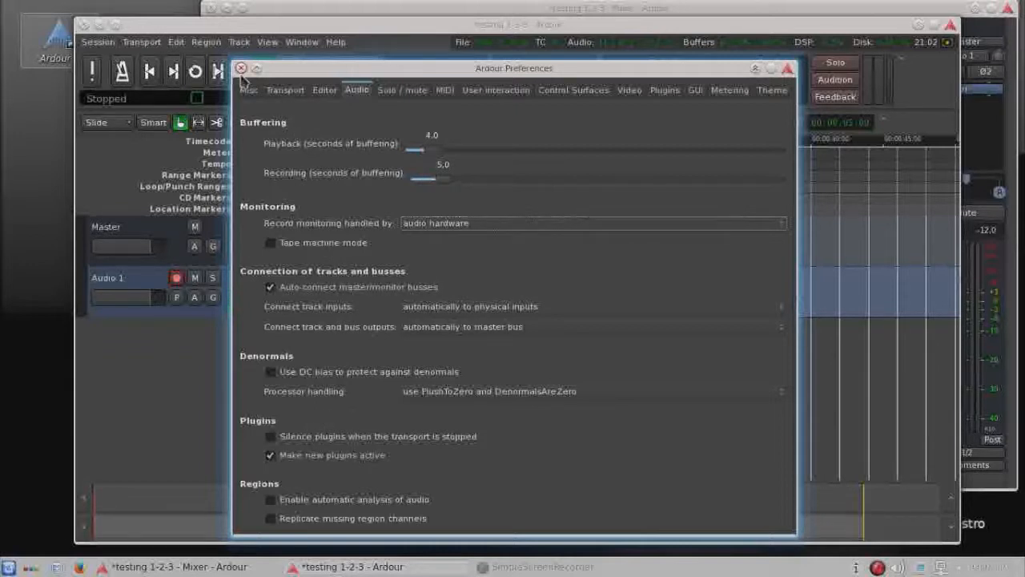
Close the Preferences window, returning to the testing 1-2-3 session.
left_click(242, 68)
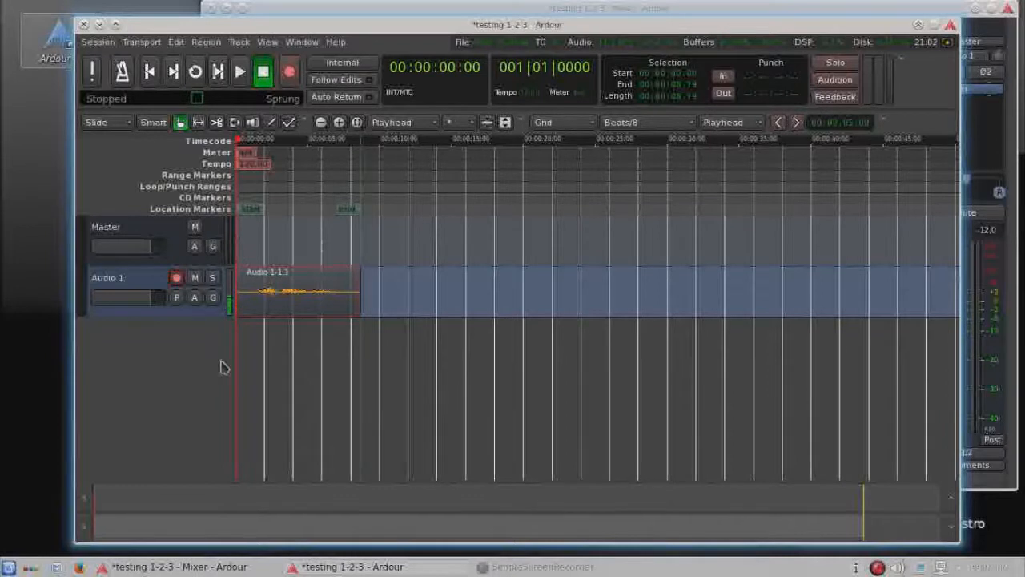
mouse_move(227, 375)
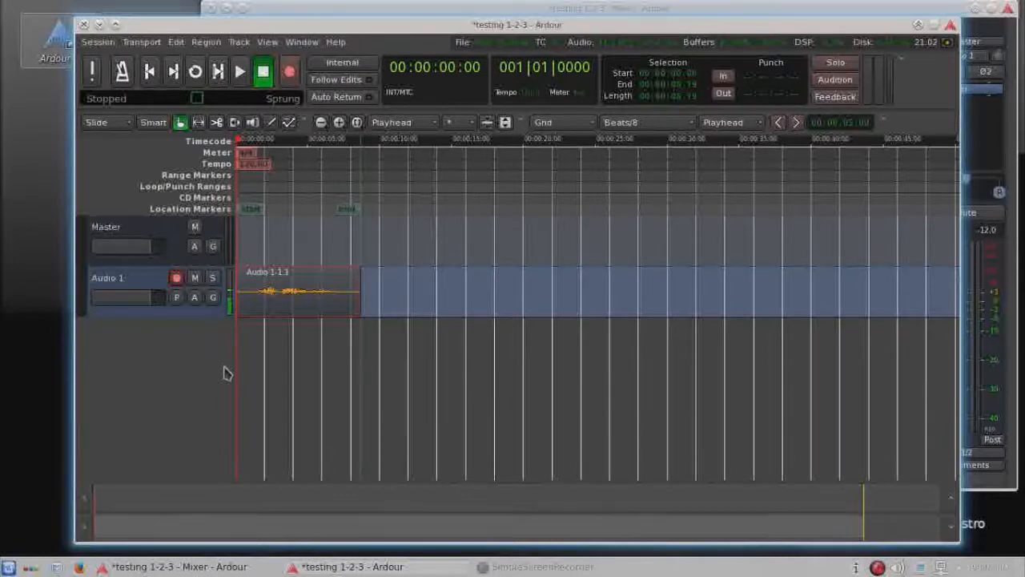
mouse_move(240, 74)
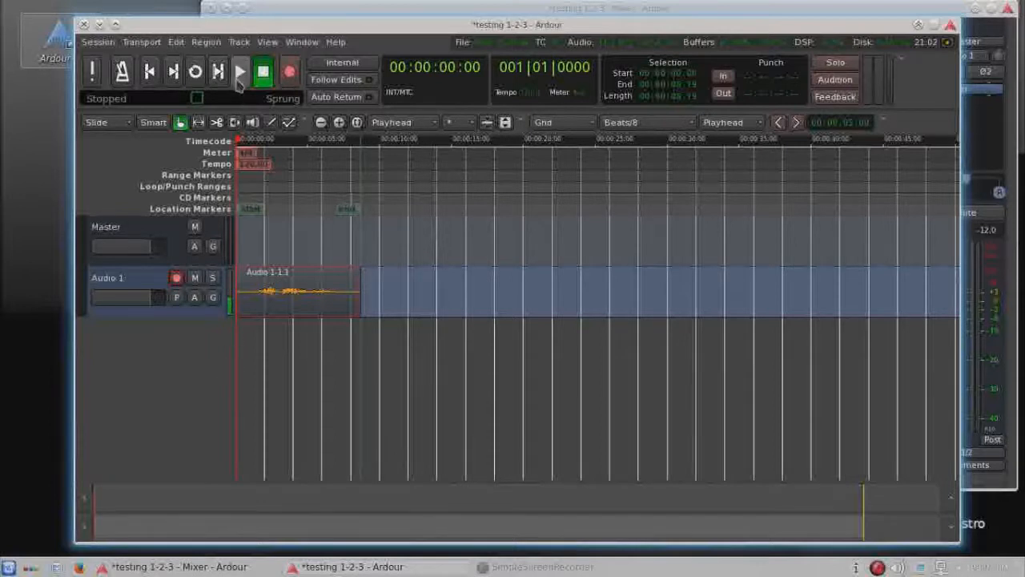
mouse_move(240, 72)
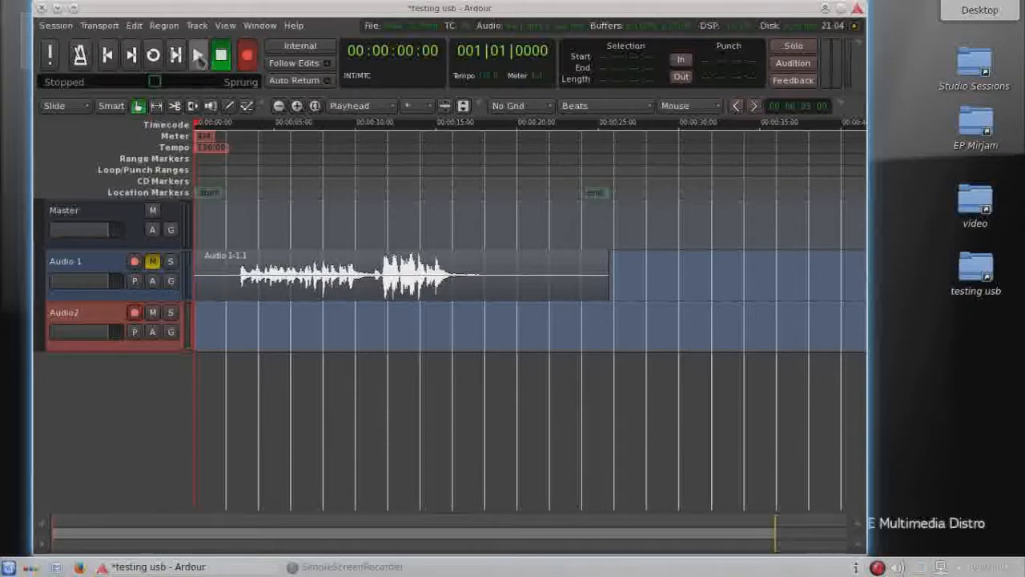
Record a test take onto the armed Audio2 track, then stop.
left_click(214, 55)
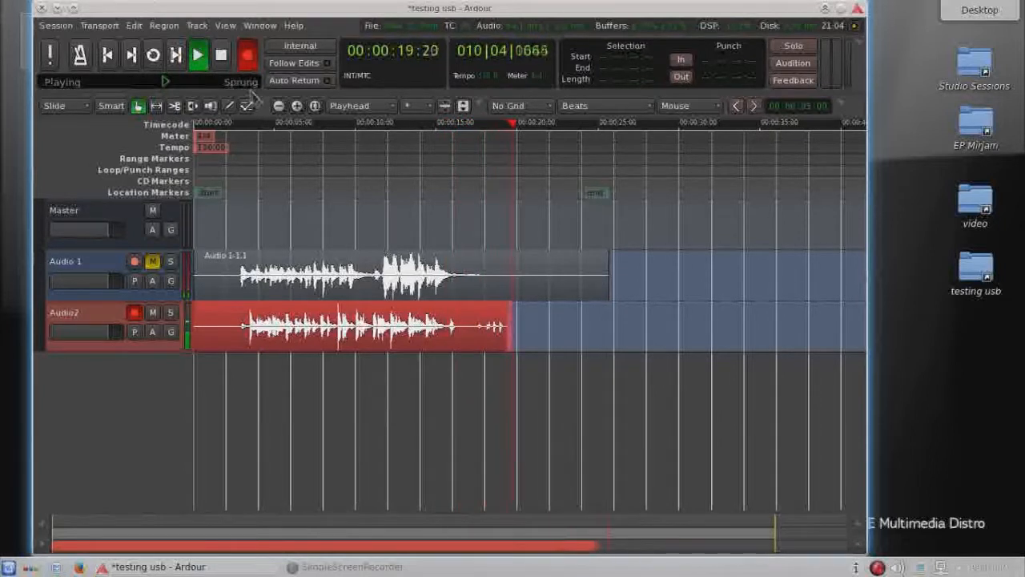
left_click(218, 54)
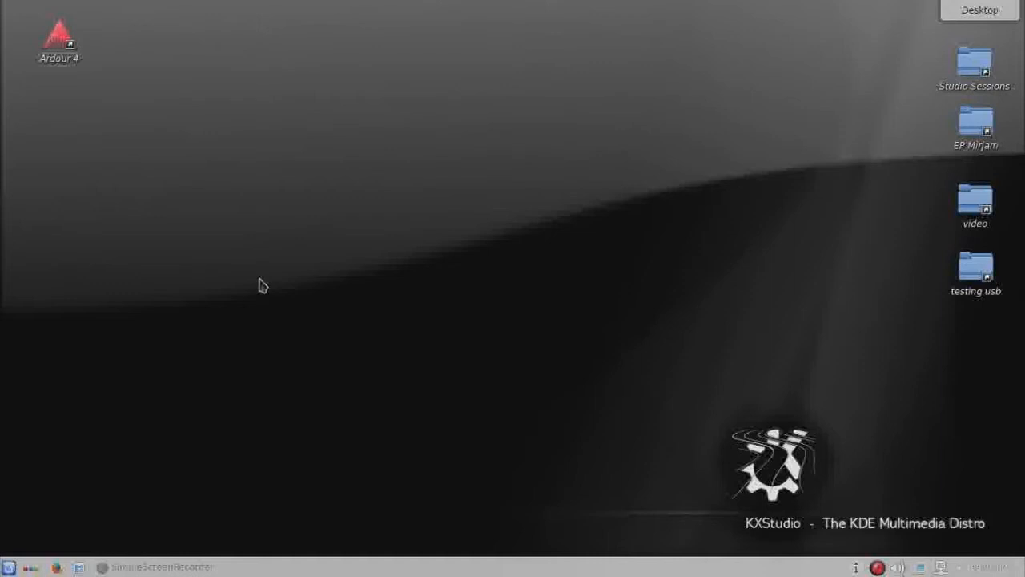
mouse_move(205, 508)
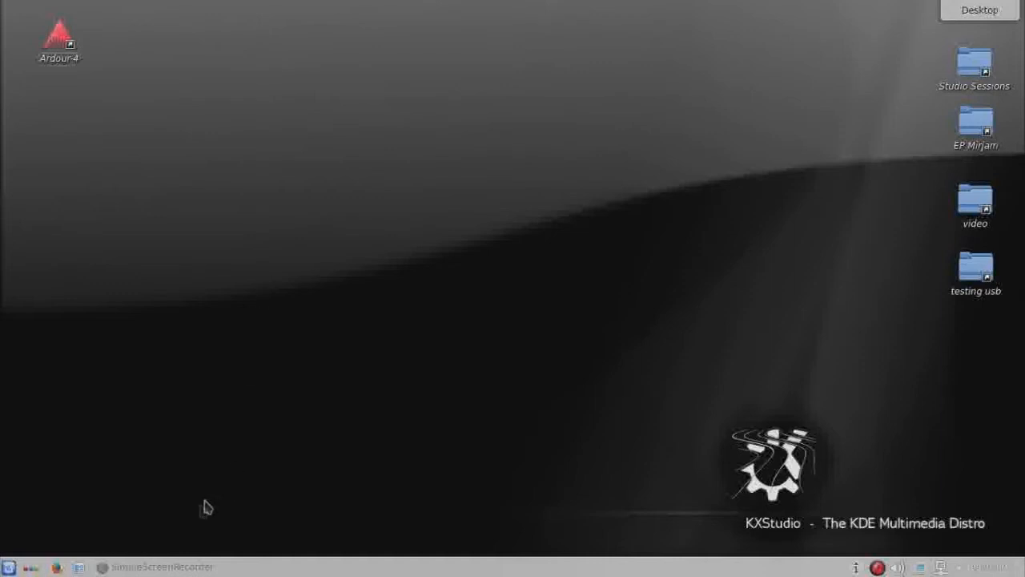